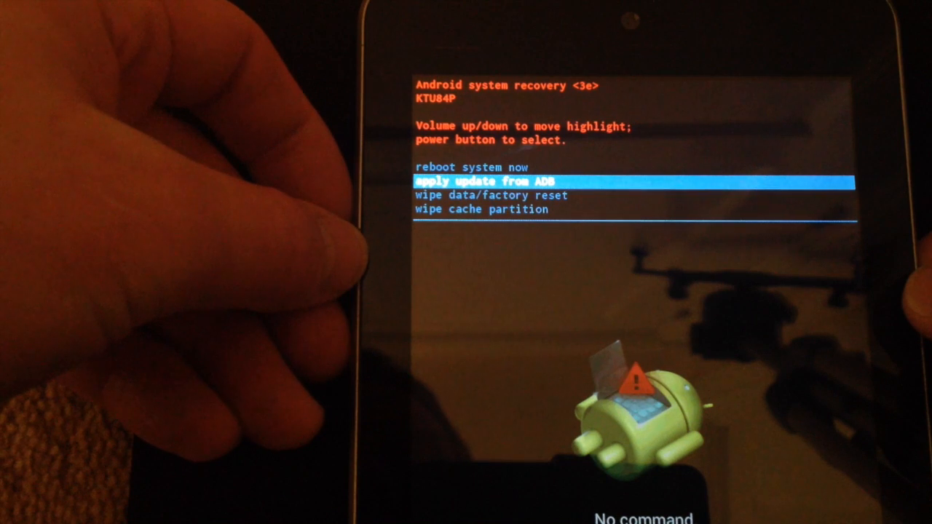
- Select 'wipe data/factory reset' and move toward 'Yes -- delete all user data' on the confirmation
key("VolumeDown")
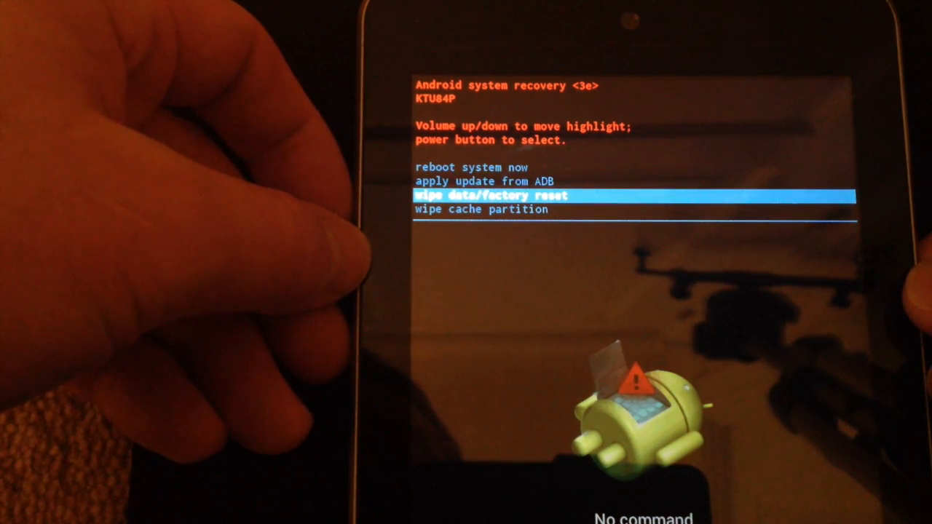
key("VolumeDown")
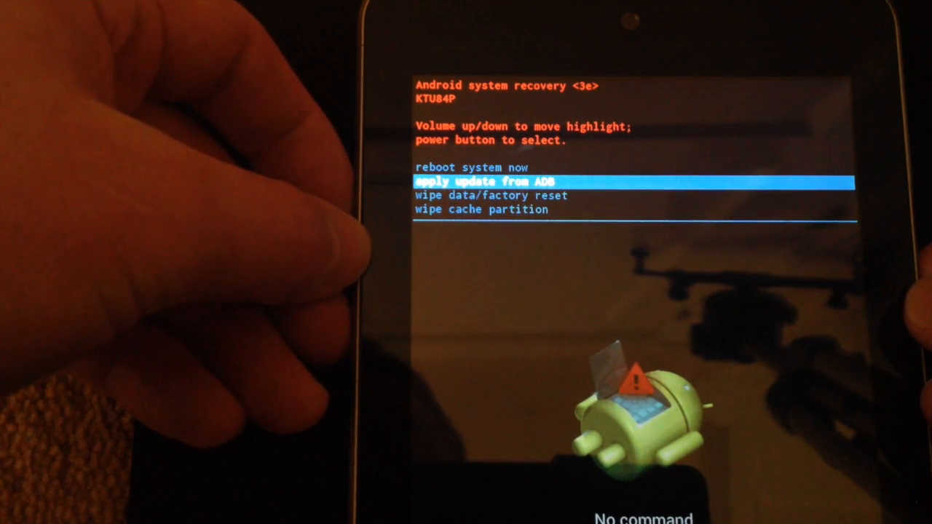
key("VolumeDown")
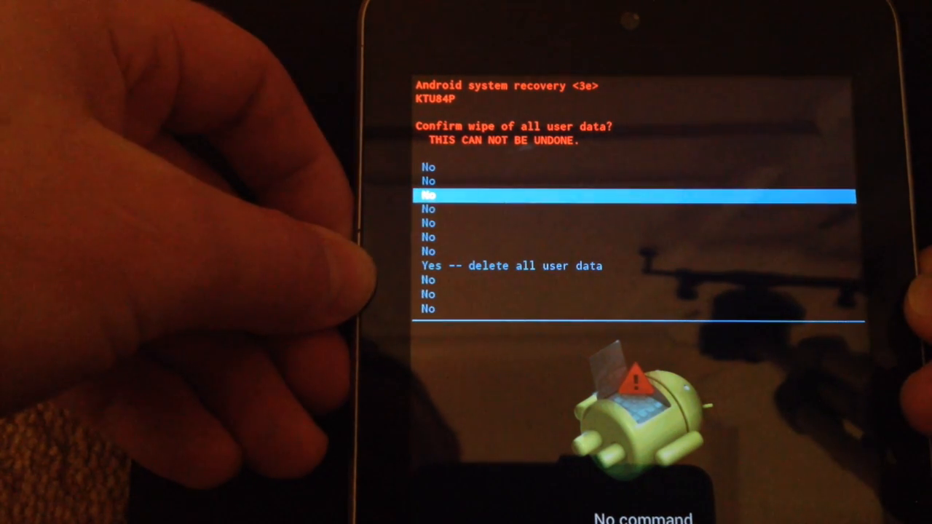
key("Down")
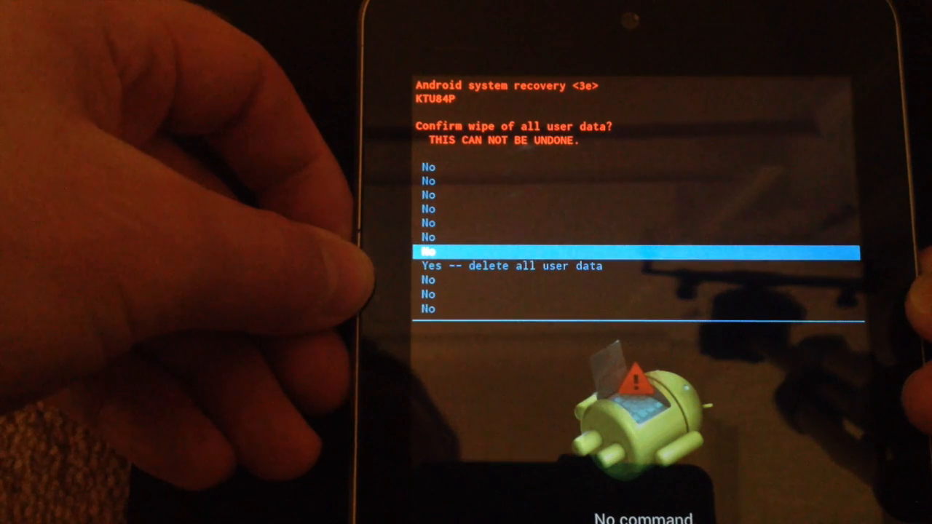